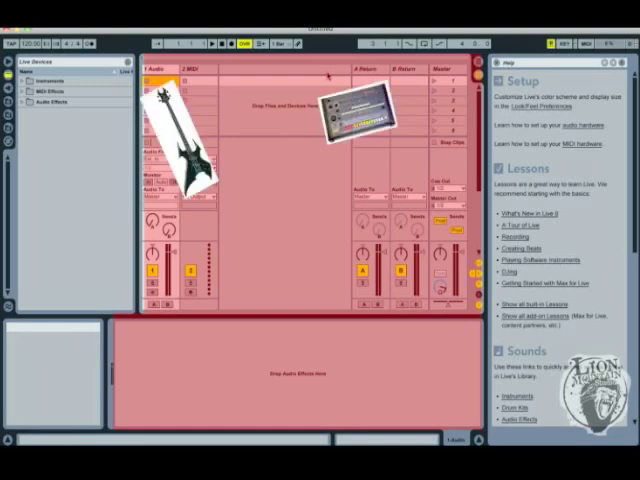
# - Browse the instrument and effect categories, picking out Operator and EQ Three
pyautogui.click(48, 80)
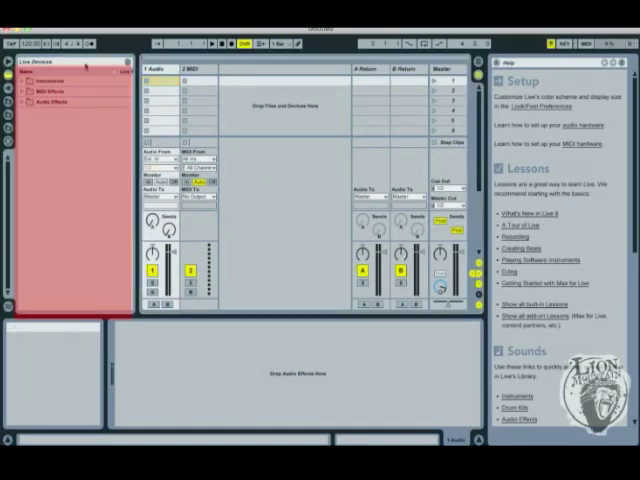
pyautogui.moveTo(84, 66)
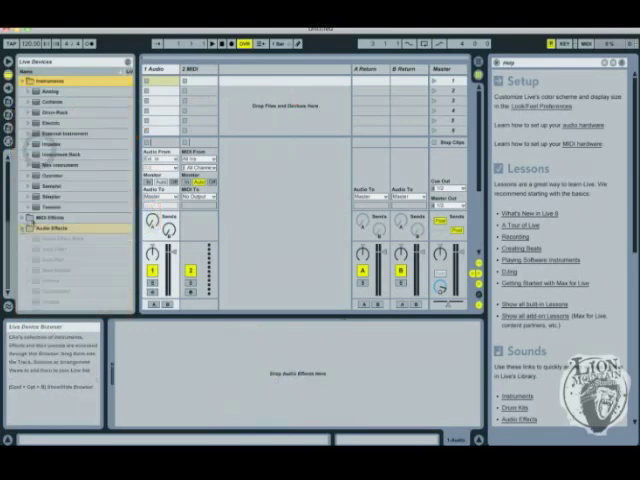
pyautogui.click(32, 232)
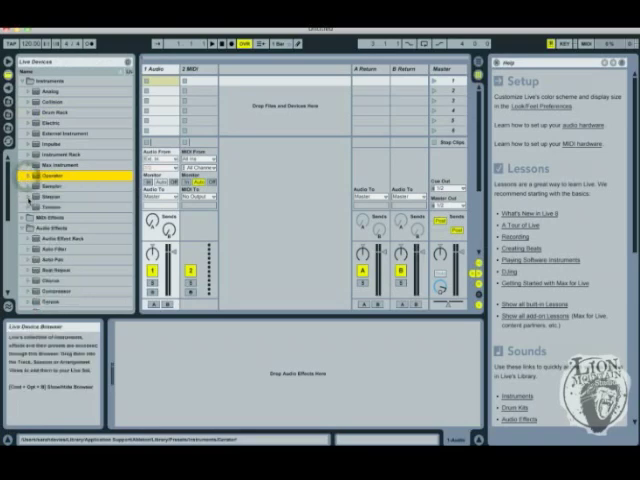
pyautogui.click(55, 200)
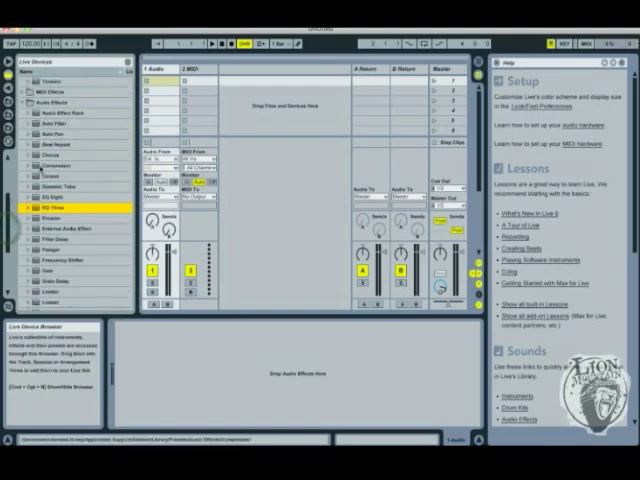
pyautogui.click(50, 125)
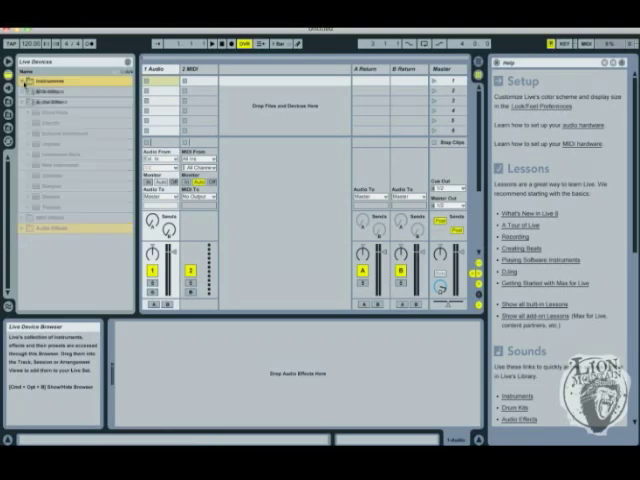
pyautogui.click(20, 81)
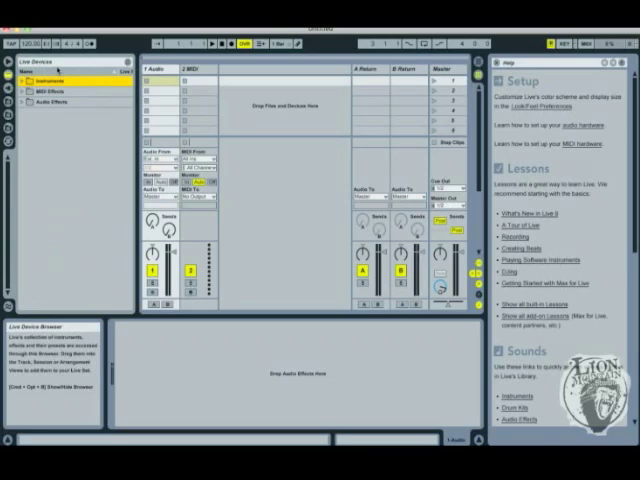
pyautogui.click(15, 15)
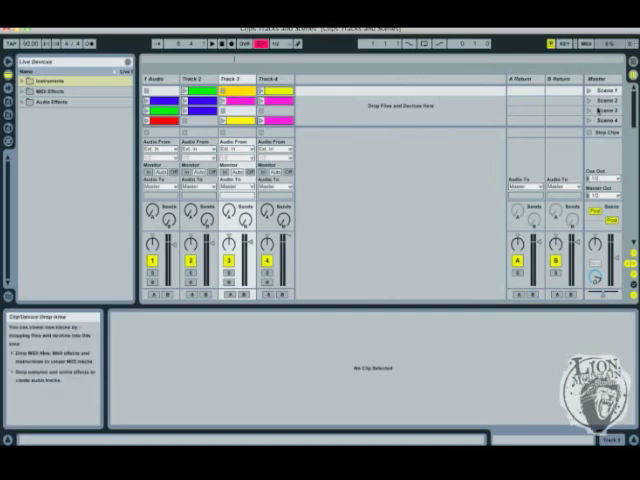
pyautogui.moveTo(328, 101)
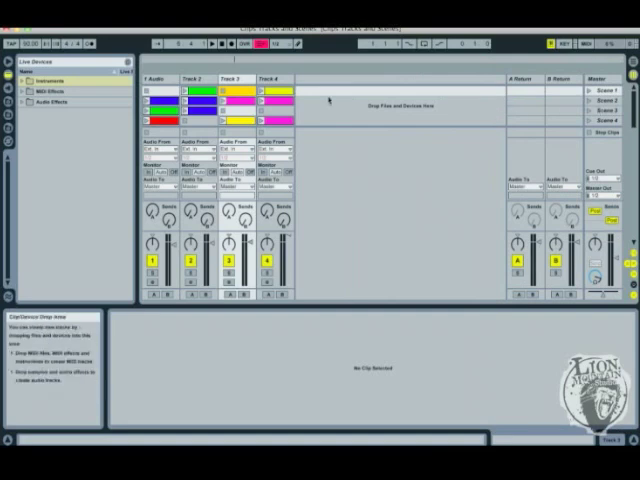
pyautogui.moveTo(383, 118)
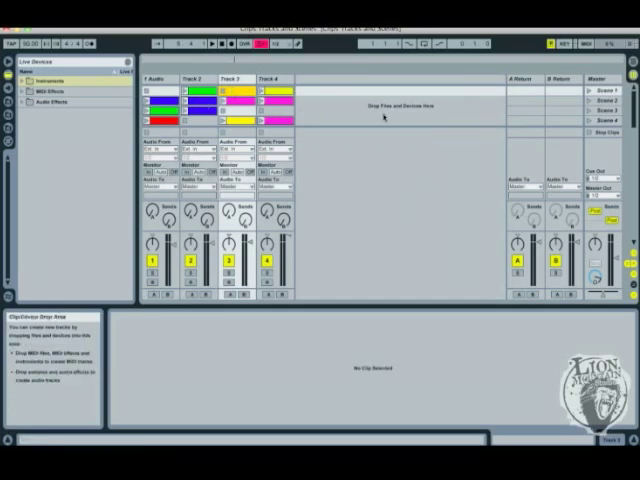
pyautogui.moveTo(333, 109)
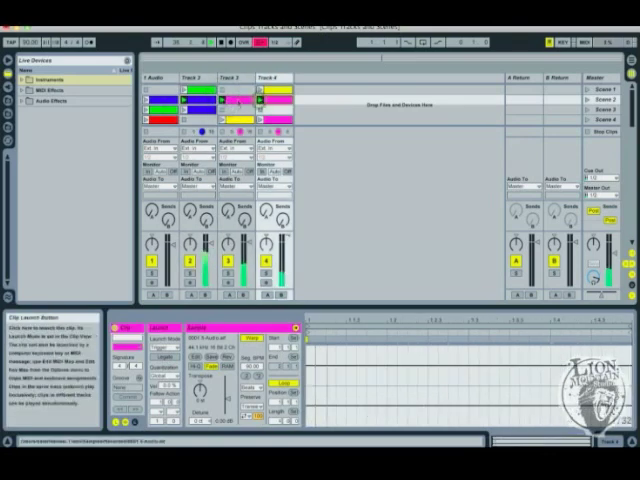
# - Launch two other clips in the Session View so they play together
pyautogui.click(147, 92)
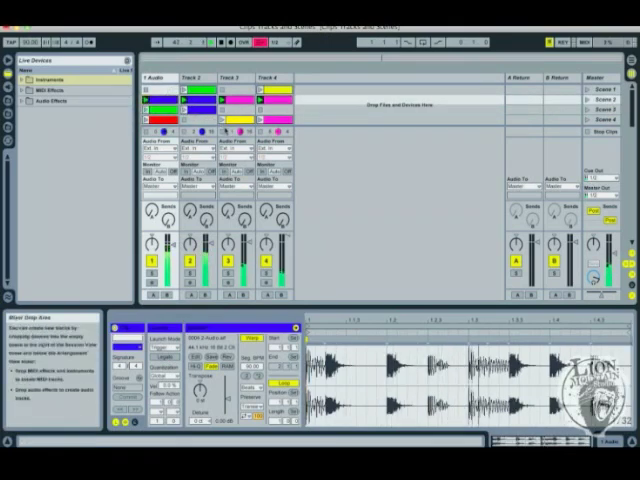
pyautogui.click(227, 78)
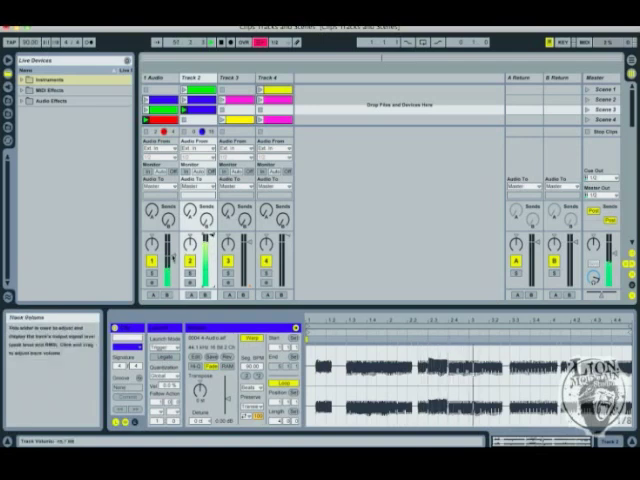
# - Nudge a playing track's volume fader up slightly in the mixer
pyautogui.moveTo(166, 258); pyautogui.dragTo(166, 250)
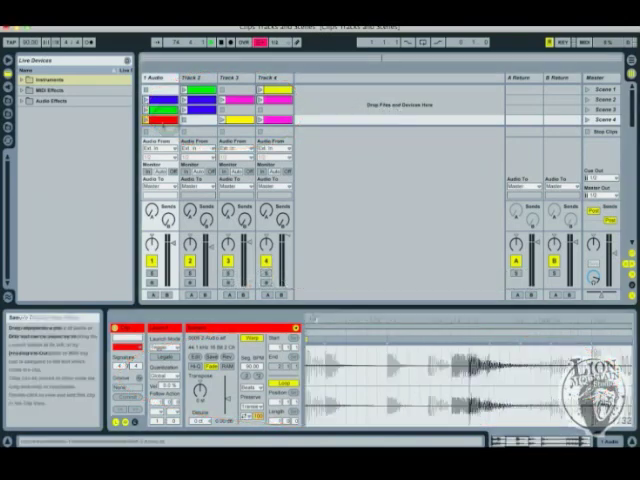
# - Select the red clip in the first track, then another clip for Clip View
pyautogui.click(151, 120)
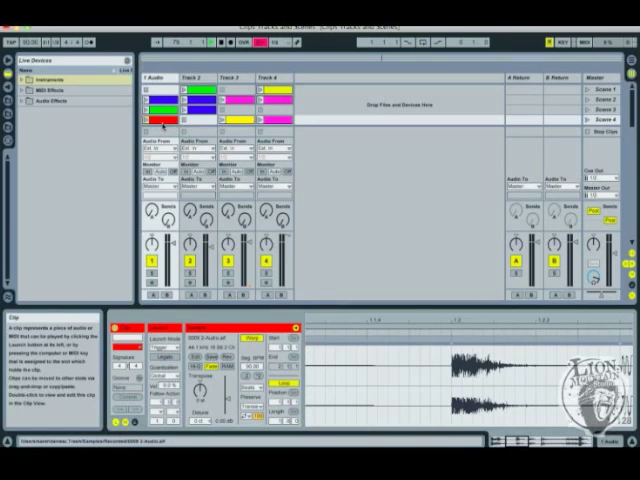
pyautogui.click(245, 100)
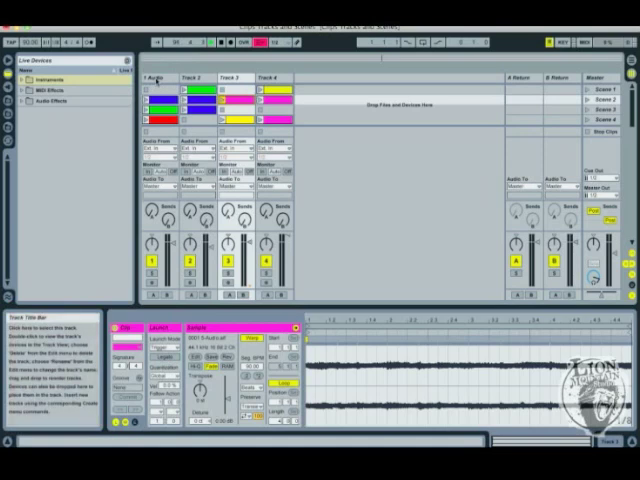
# - Select the first track's title bar to rename it drums
pyautogui.click(158, 76)
pyautogui.write('drums')
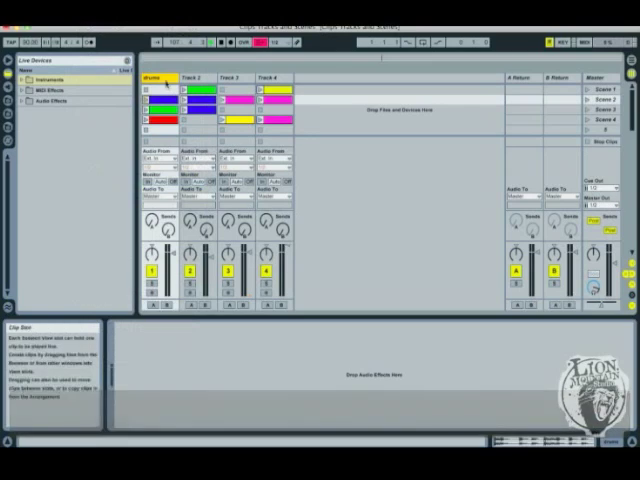
# - Select the second and third track title bars to rename them bass and lead
pyautogui.click(159, 123)
pyautogui.write('bass')
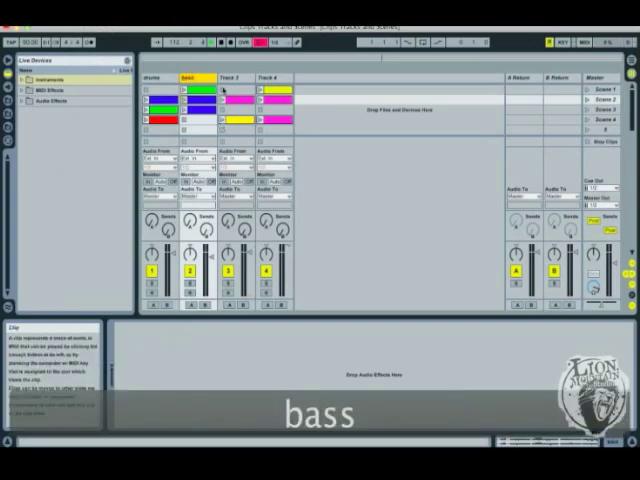
pyautogui.click(228, 78)
pyautogui.write('lead')
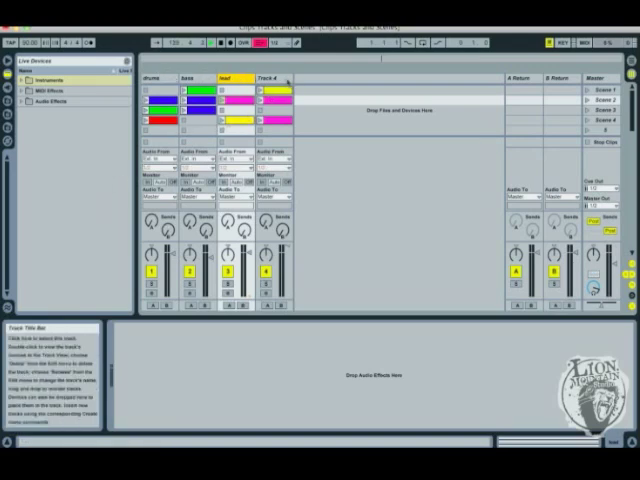
# - Rename Track 4 to 'apple-rename' with Cmd+R
pyautogui.click(278, 84)
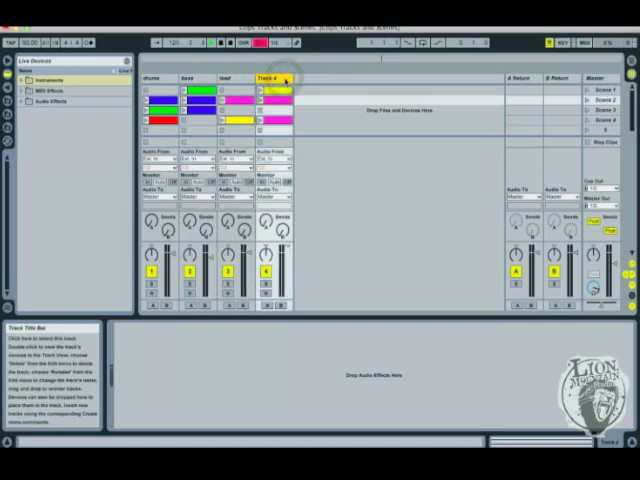
pyautogui.press('cmd+r')
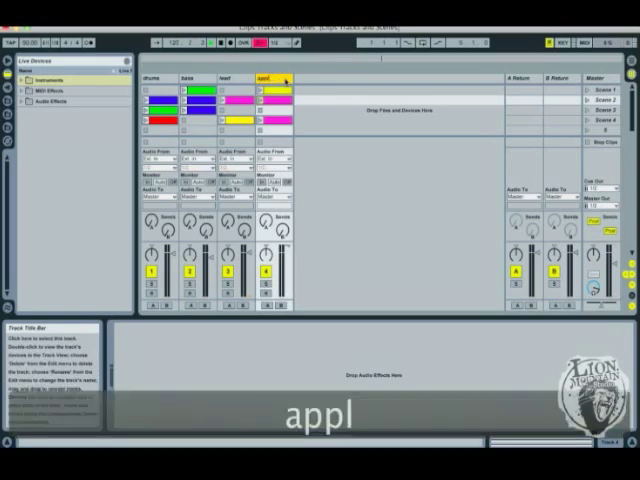
pyautogui.write('apple-renam')
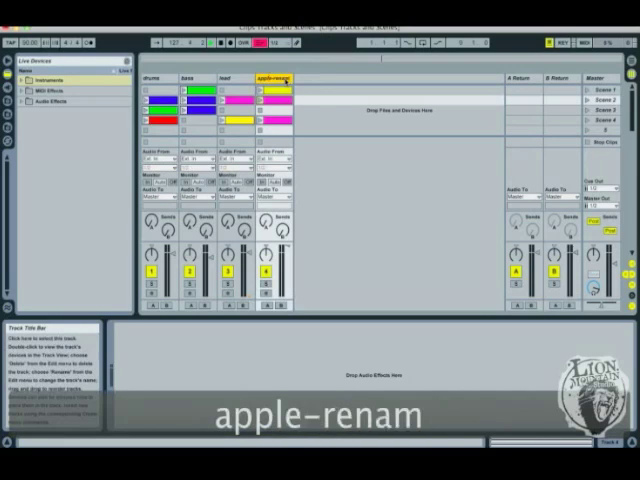
pyautogui.write('e')
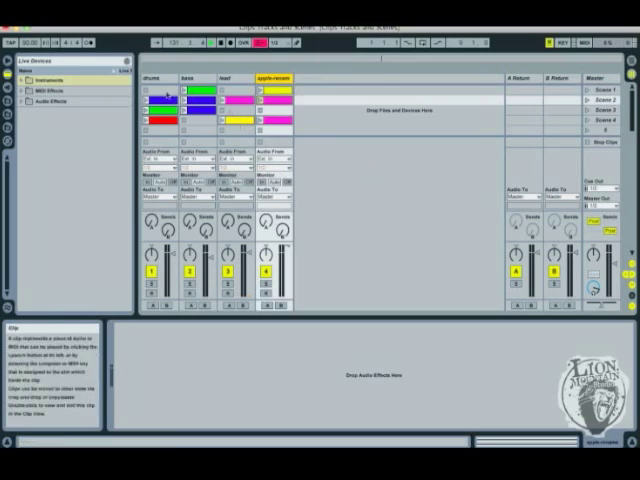
pyautogui.click(152, 125)
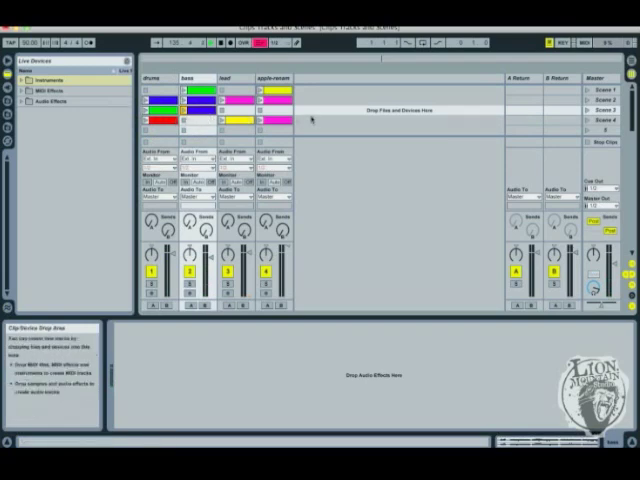
pyautogui.click(607, 108)
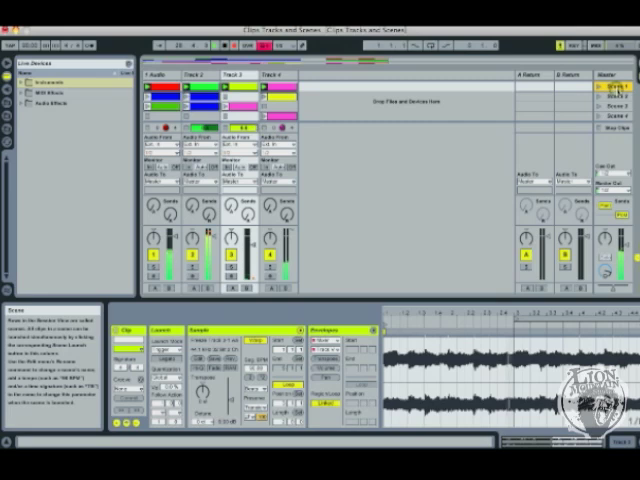
# - Start renaming Scene 1 with Cmd+R
pyautogui.press('cmd+r')
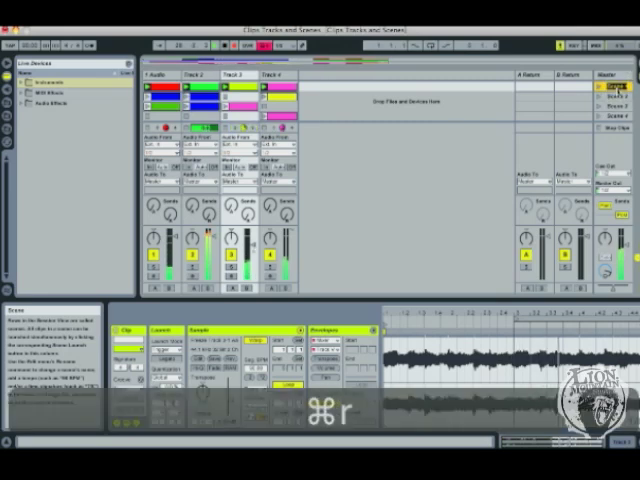